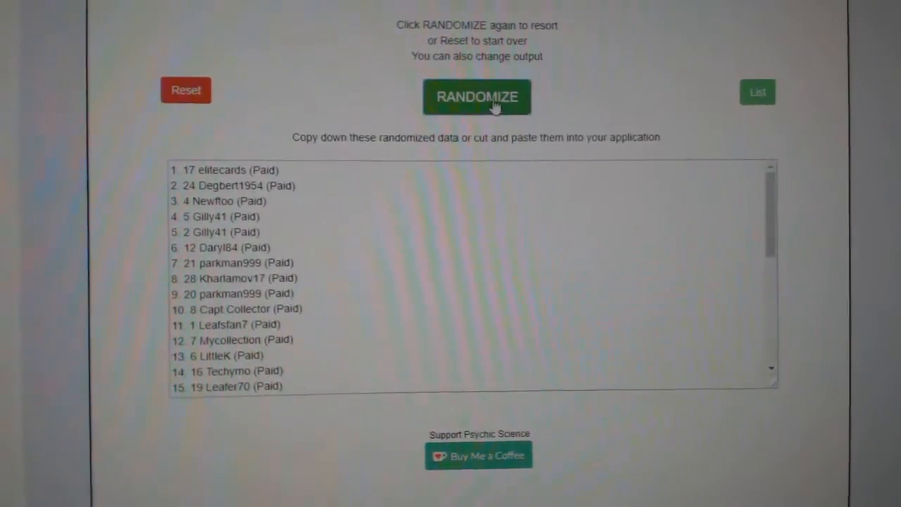
Step: Shuffle the hockey team list into a new random order with RANDOMIZE
left_click(477, 97)
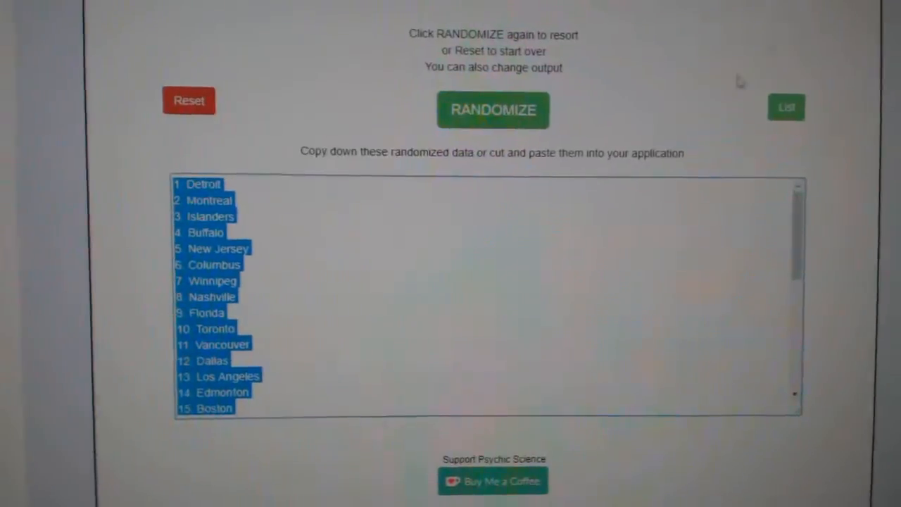
left_click(493, 110)
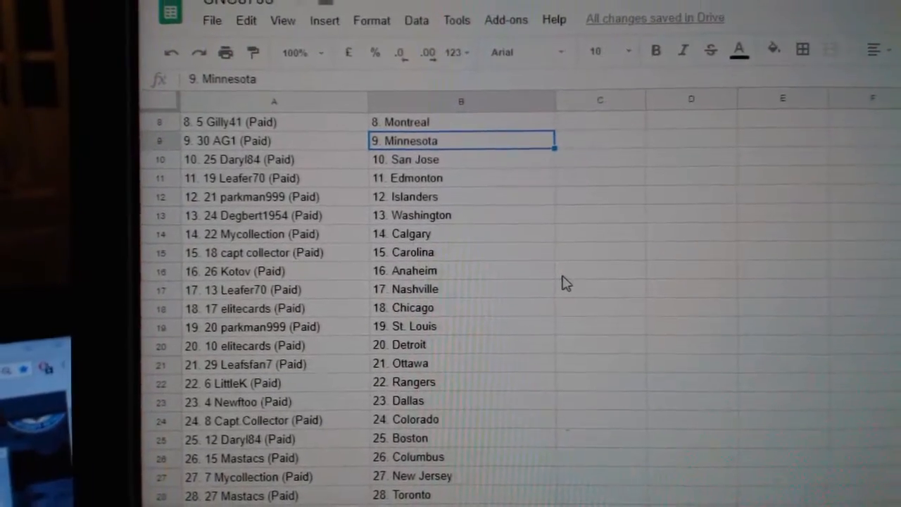
Step: Check the row 15 team entry and review all 30 pairings down to Vancouver
left_click(454, 239)
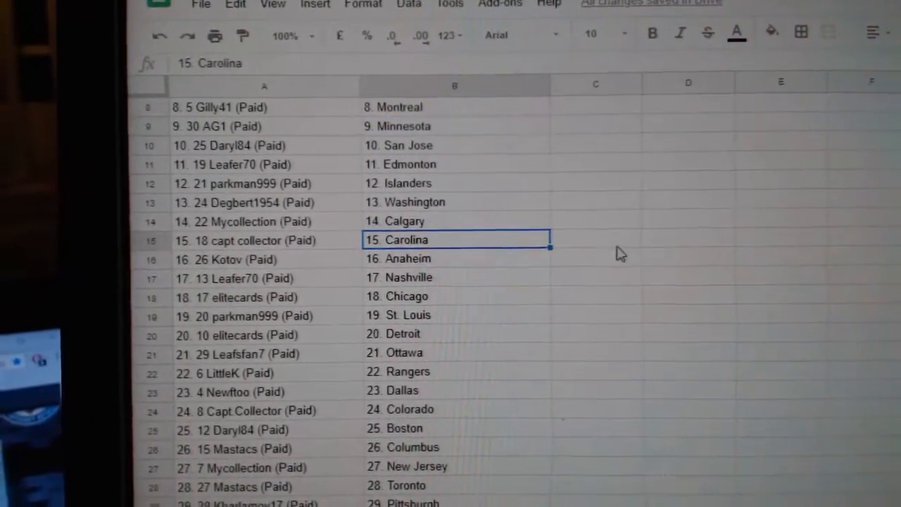
scroll("down", 3)
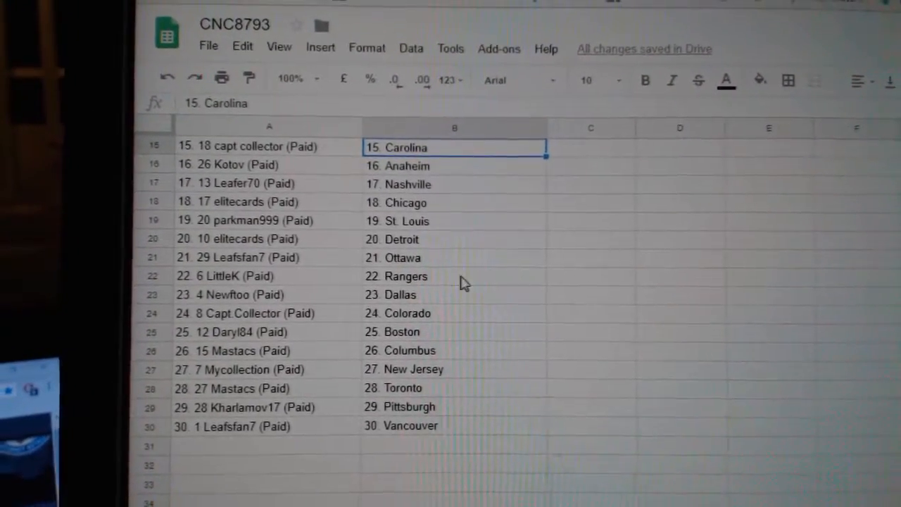
scroll("down", 3)
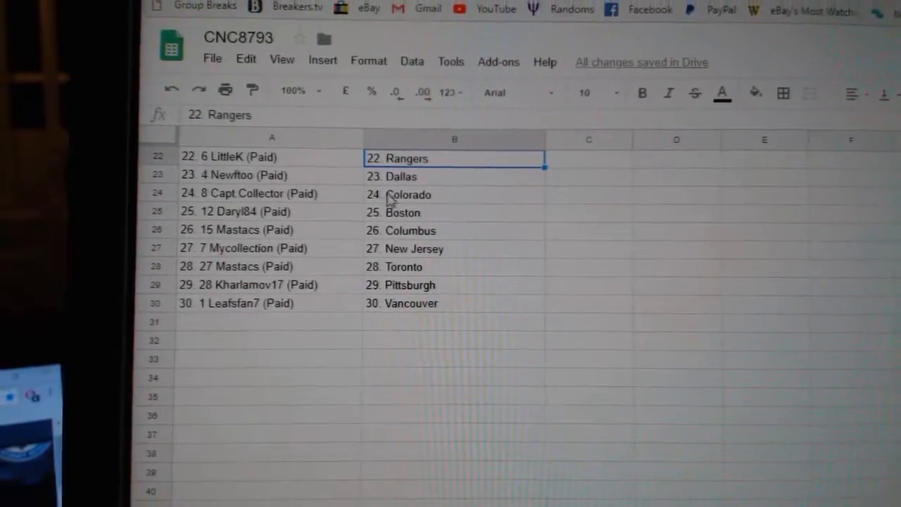